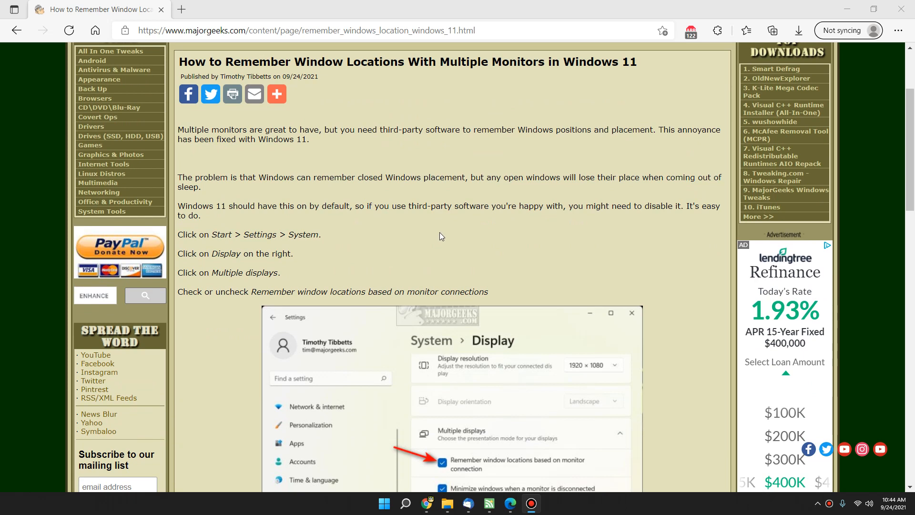
mouse_move(473, 217)
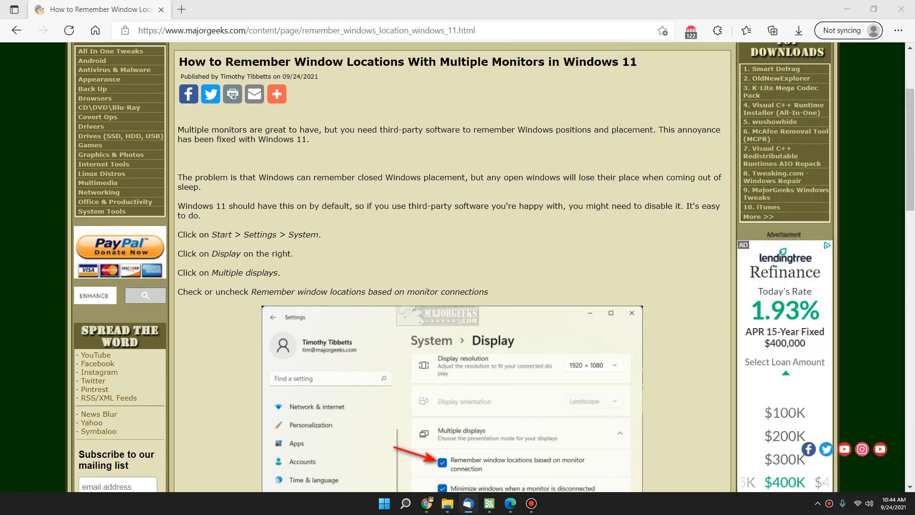
mouse_move(562, 169)
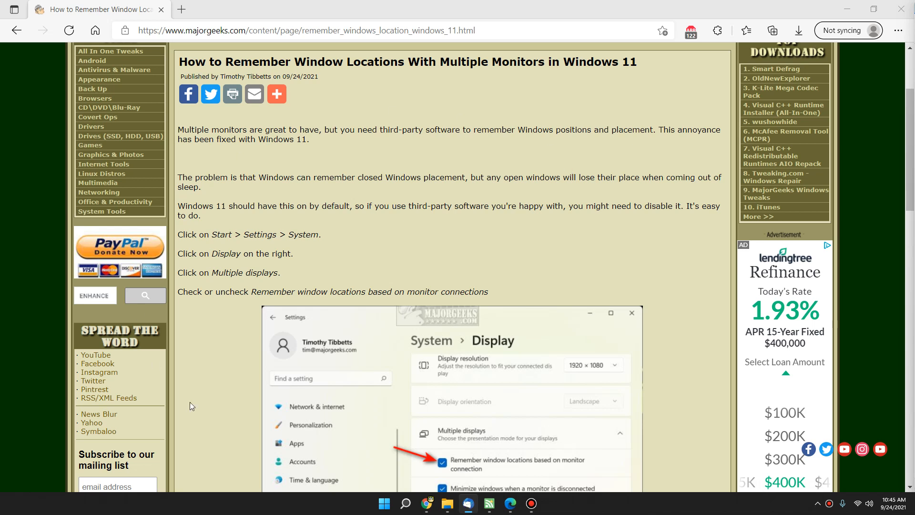
mouse_move(445, 170)
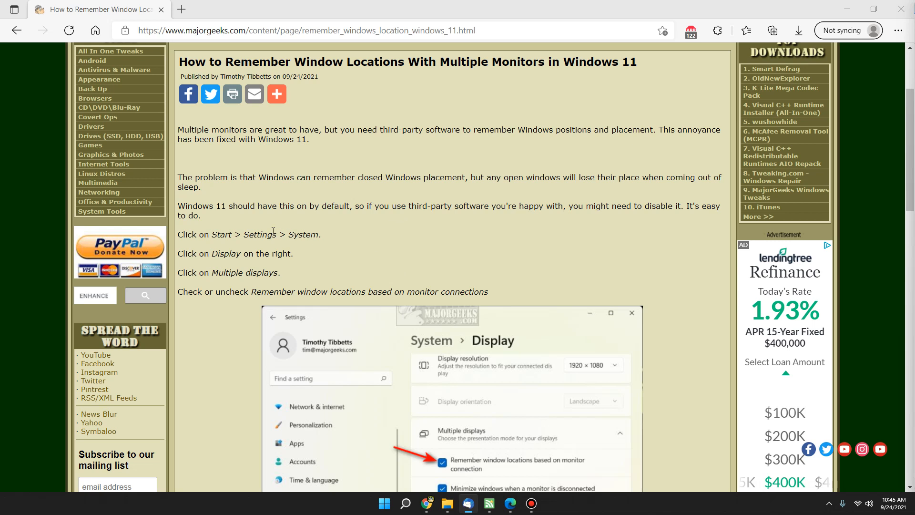
mouse_move(363, 244)
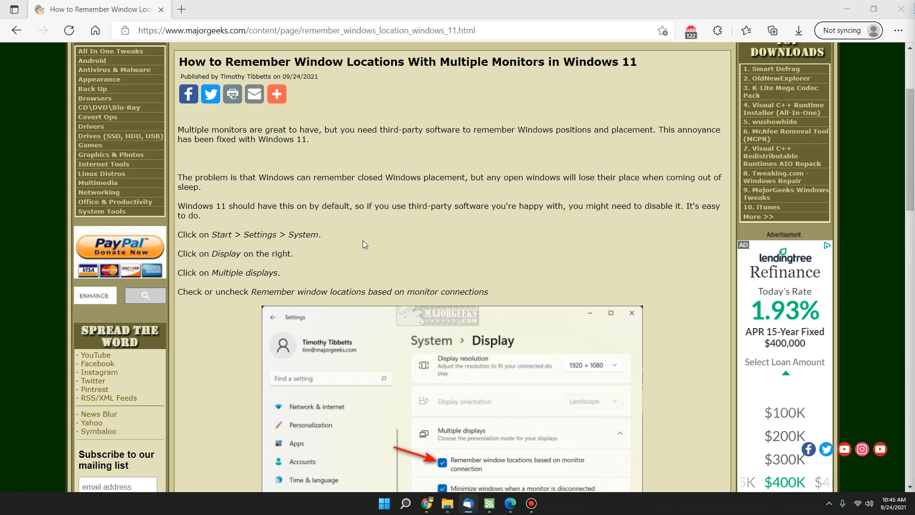
mouse_move(560, 181)
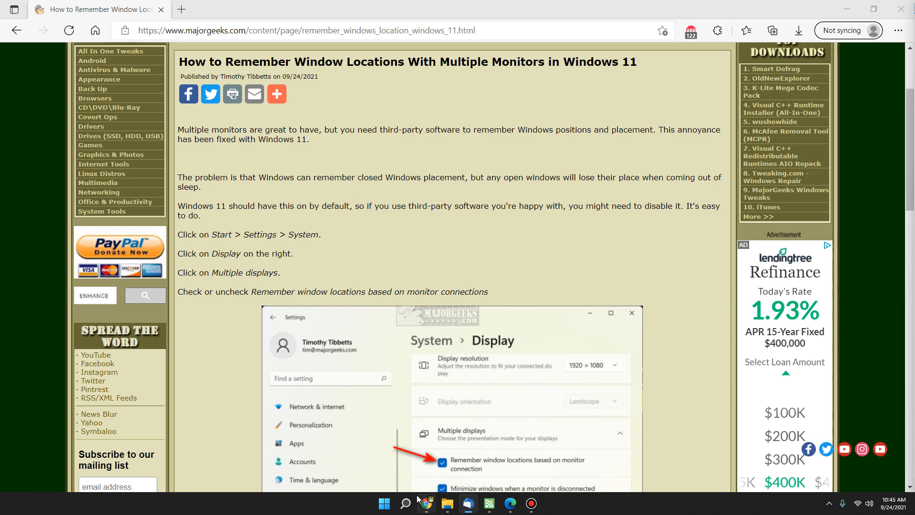
- From Settings' Display page keep 'Extend these displays' and reveal the Multiple displays section
left_click(383, 503)
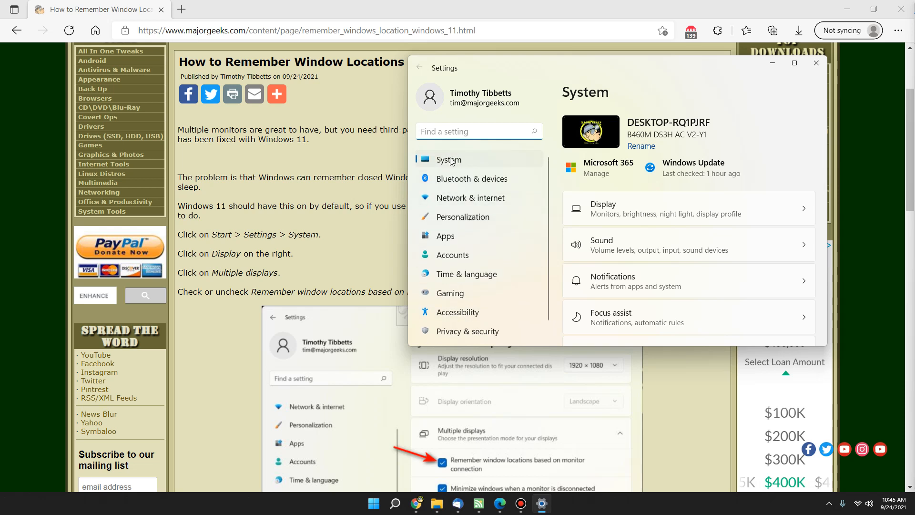
mouse_move(657, 214)
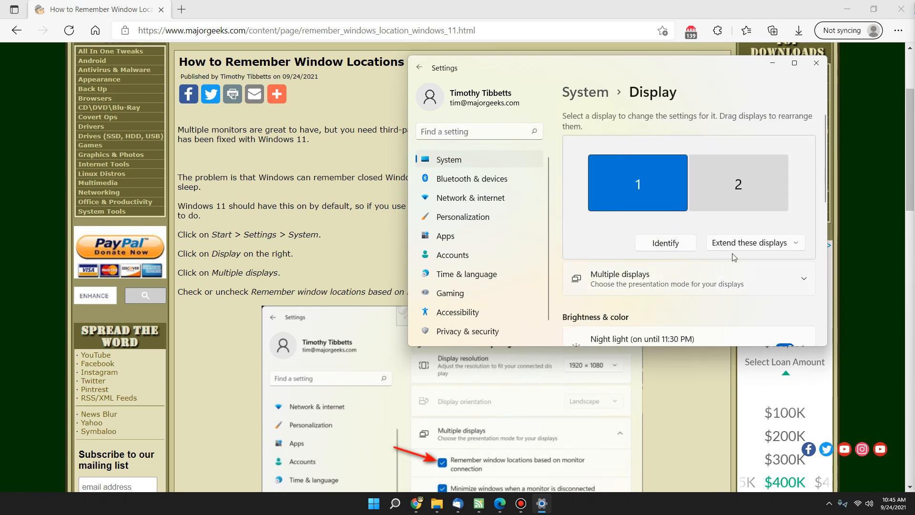
left_click(752, 242)
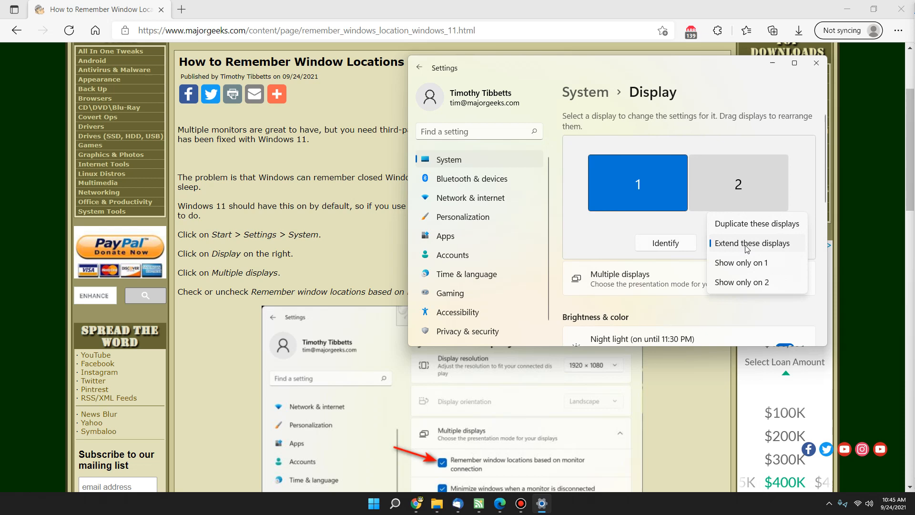
left_click(753, 243)
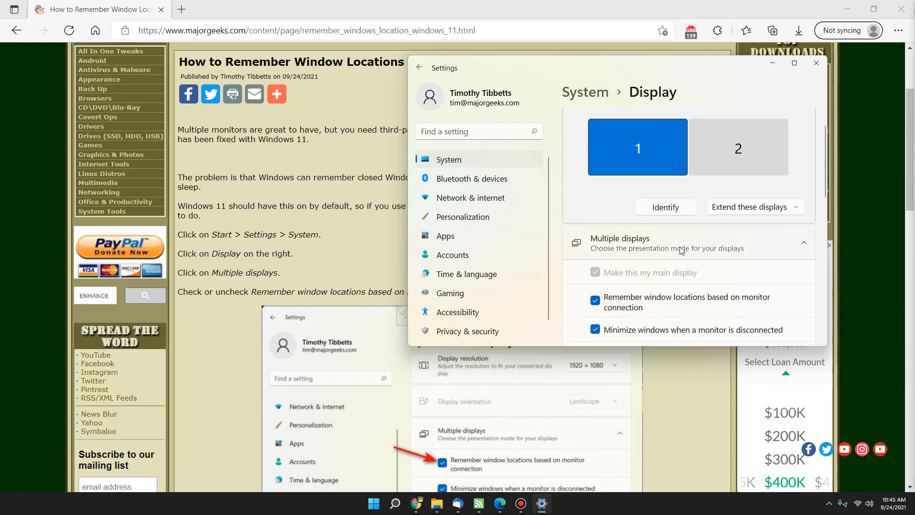
scroll("down", 3)
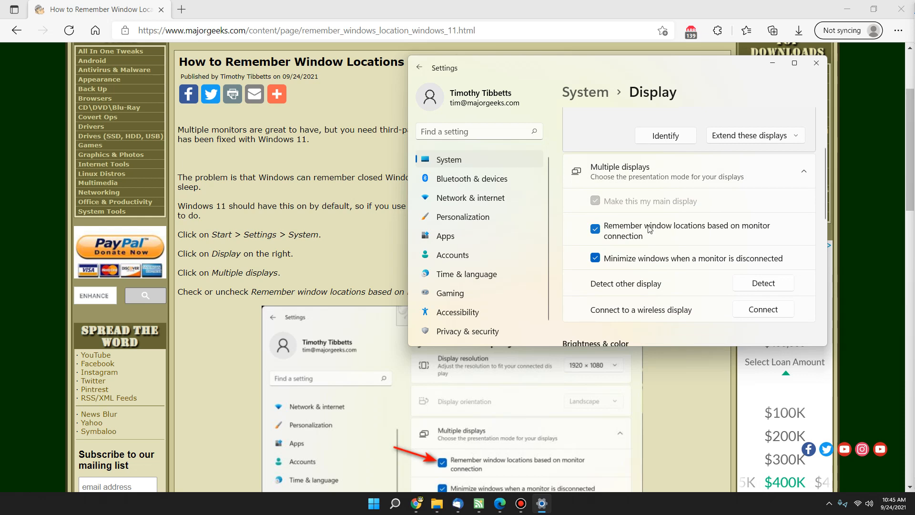
mouse_move(616, 237)
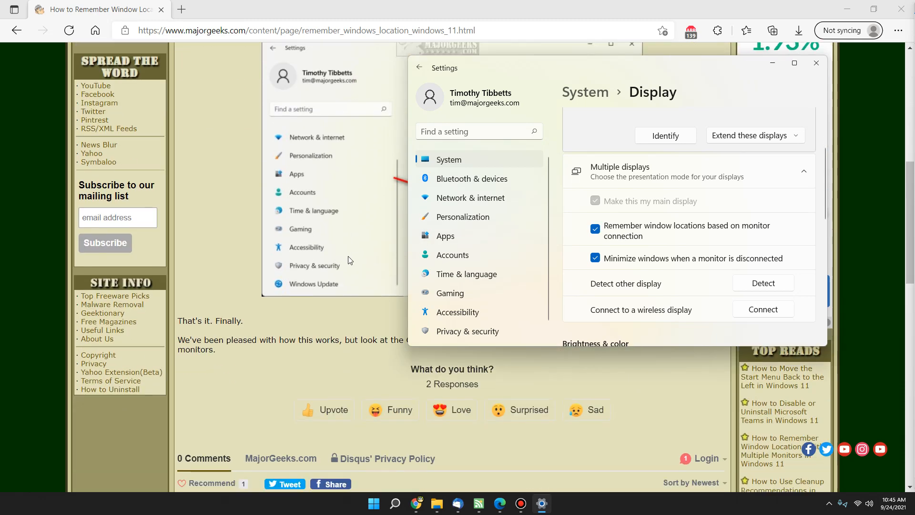
- From Edge's recent downloads, open the dualmonitortools2.jpg screenshot
scroll("down", 3)
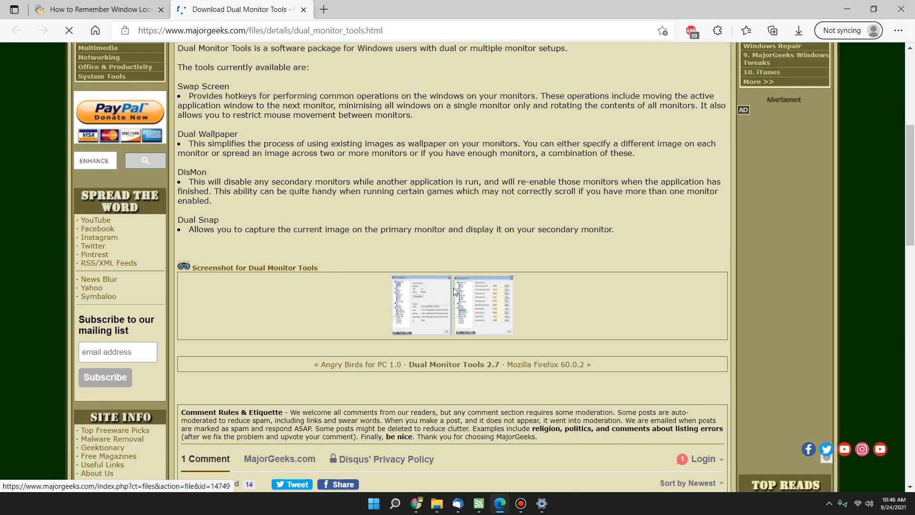
left_click(798, 31)
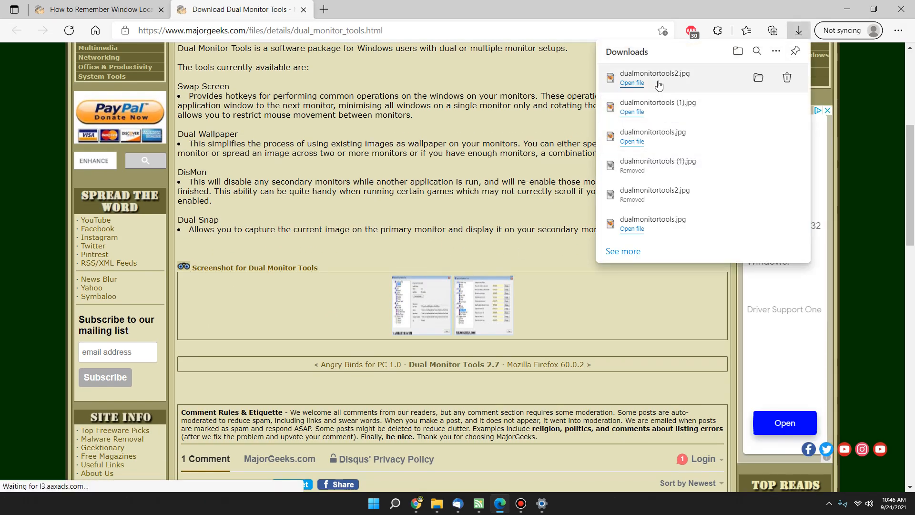
left_click(631, 82)
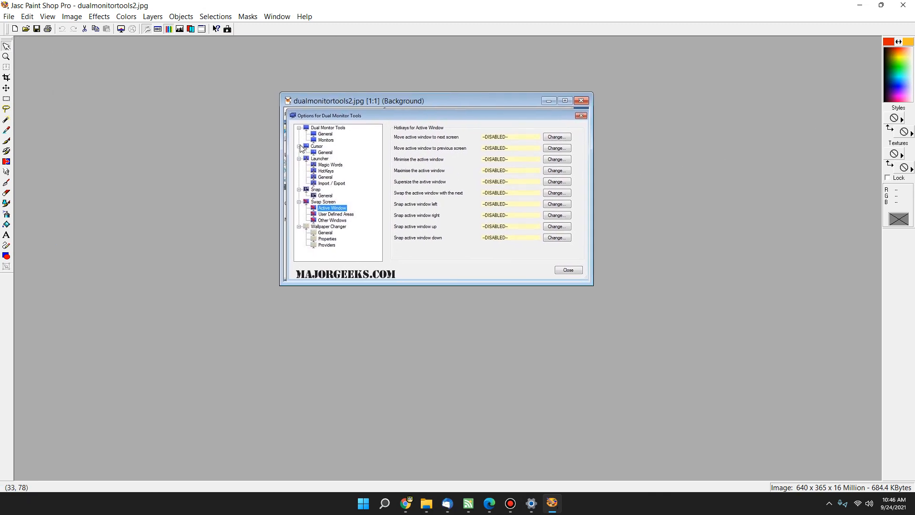
mouse_move(619, 199)
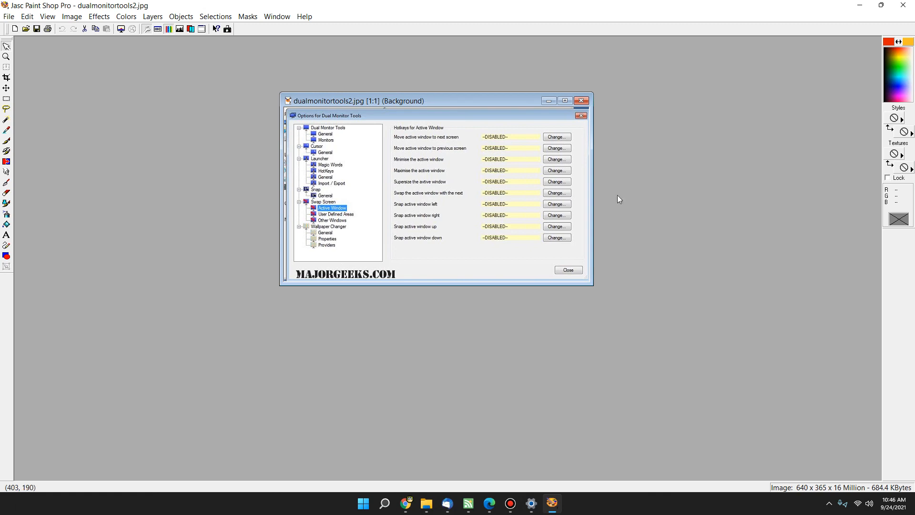
mouse_move(859, 191)
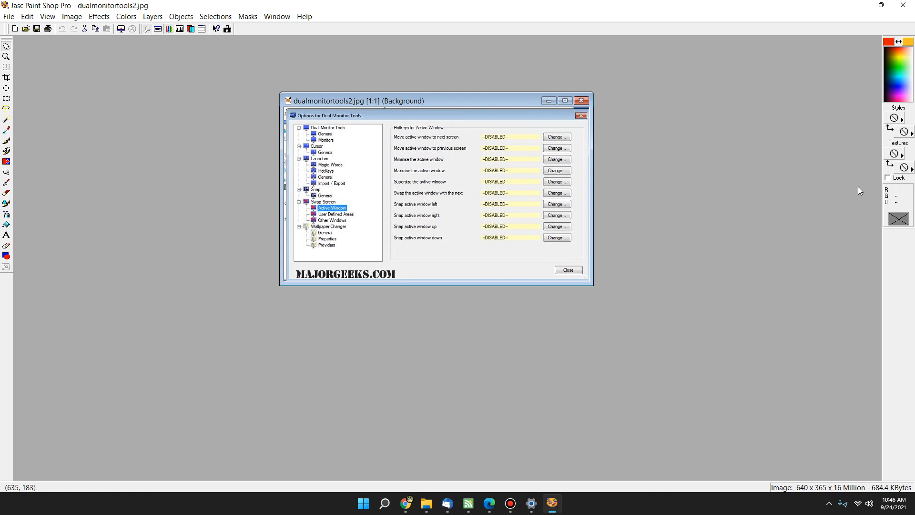
mouse_move(588, 93)
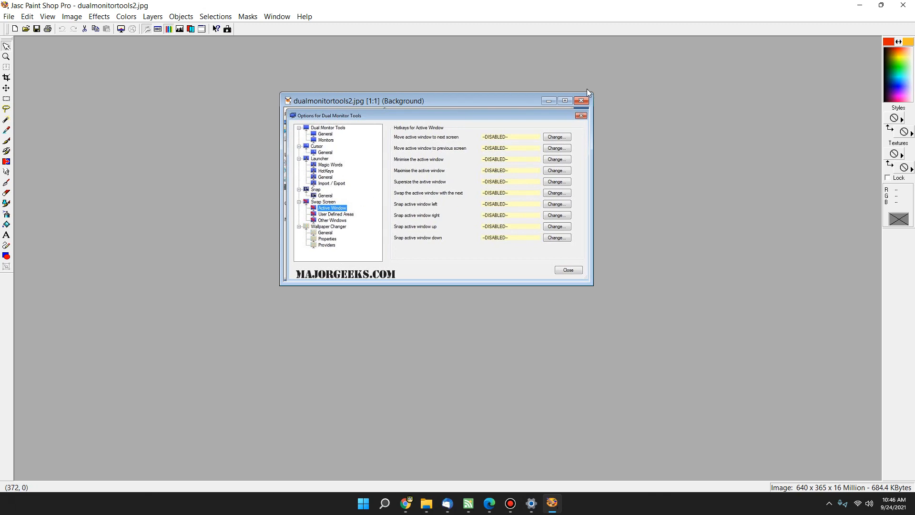
- Close the Dual Monitor Tools options screenshot in Paint Shop Pro
left_click(582, 100)
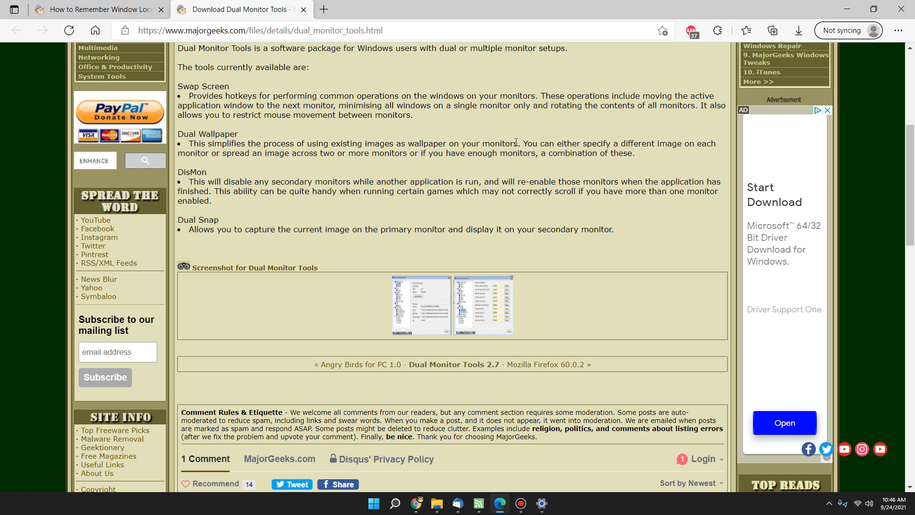
mouse_move(419, 142)
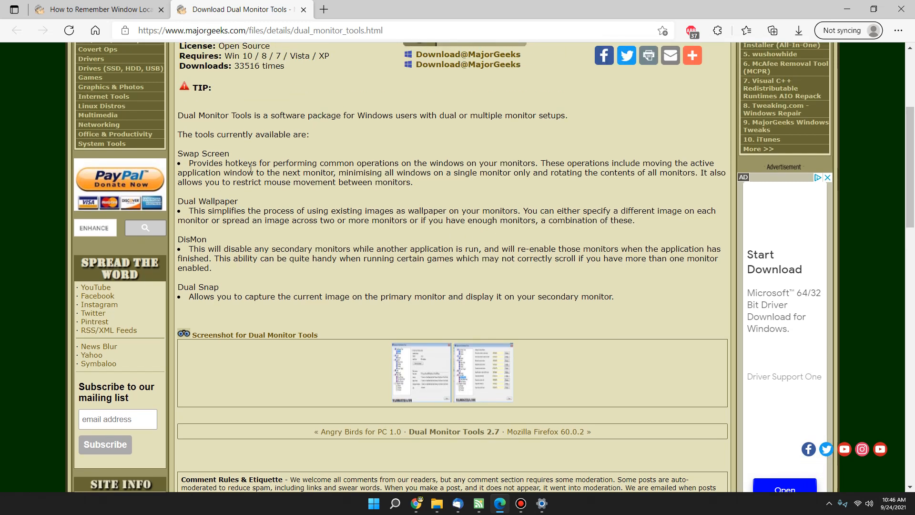
- Scroll the MajorGeeks article to the Windows 11 Settings steps
scroll("up", 3)
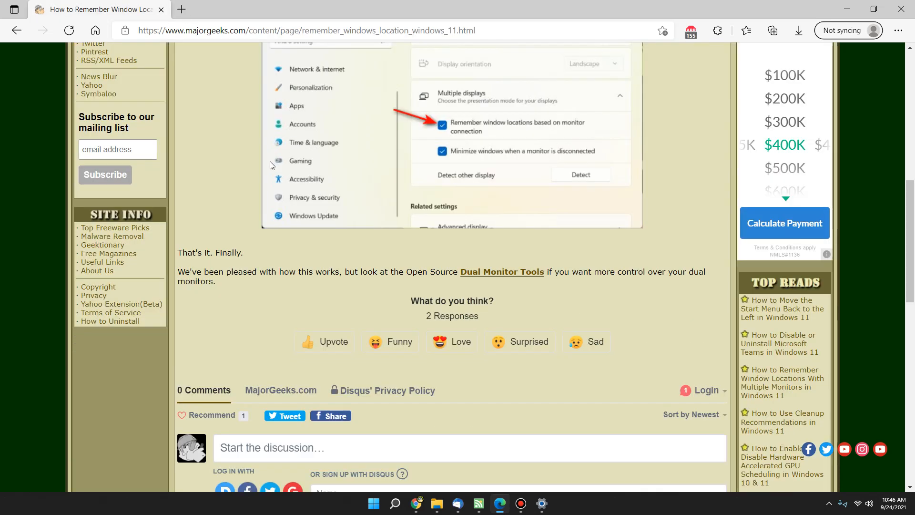
scroll("down", 3)
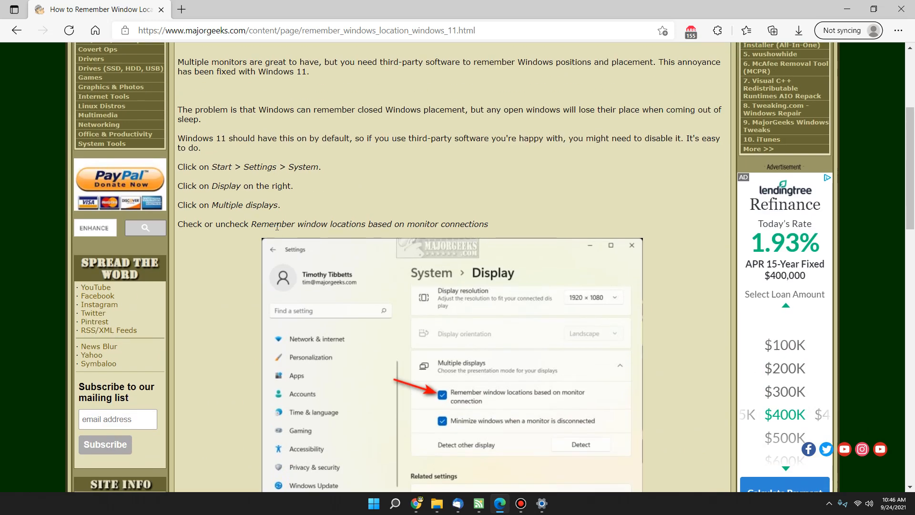
mouse_move(465, 184)
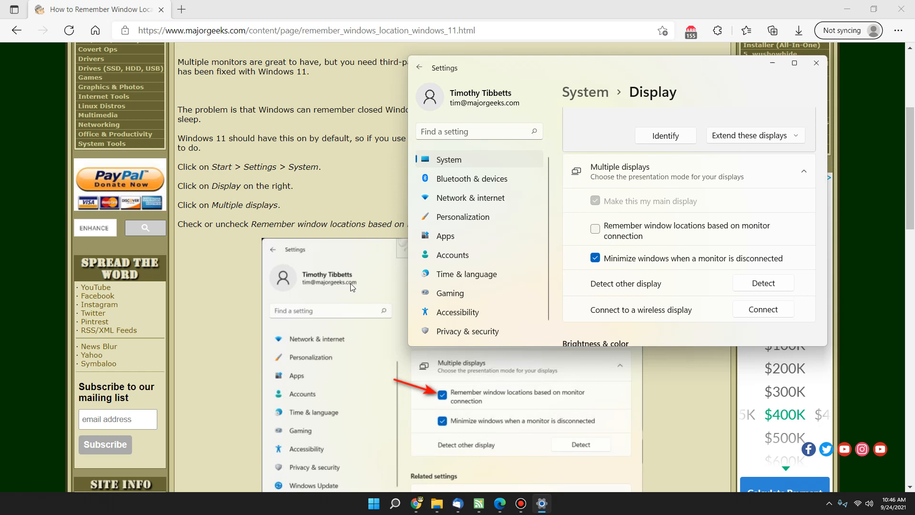
- Re-enable 'Remember window locations based on monitor connection' and close Settings
left_click(595, 228)
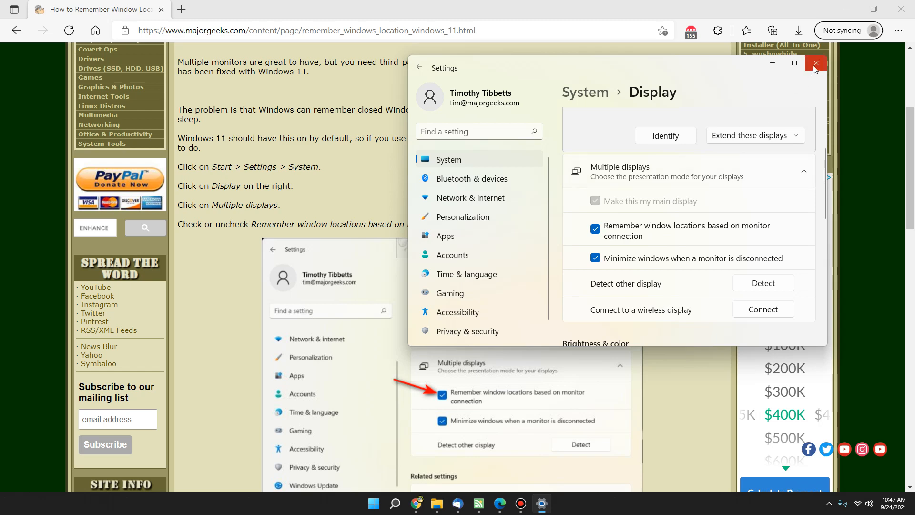
left_click(815, 63)
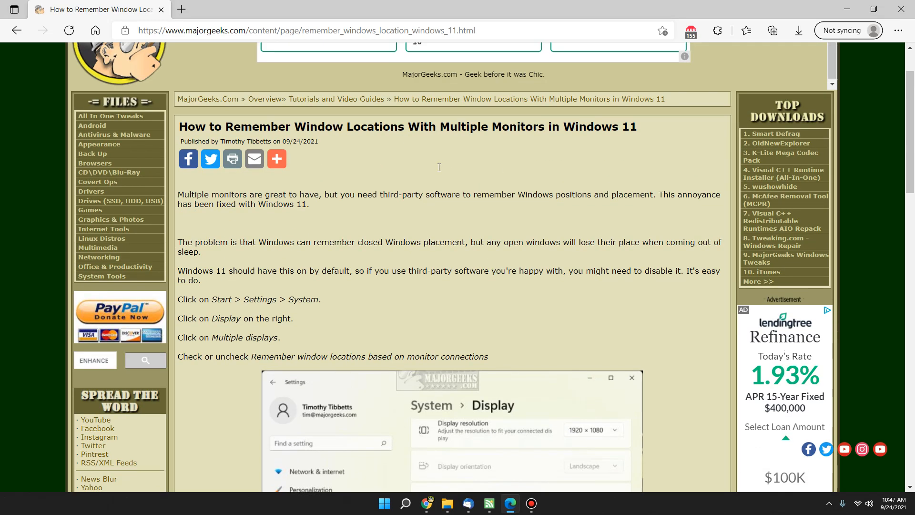
scroll("down", 3)
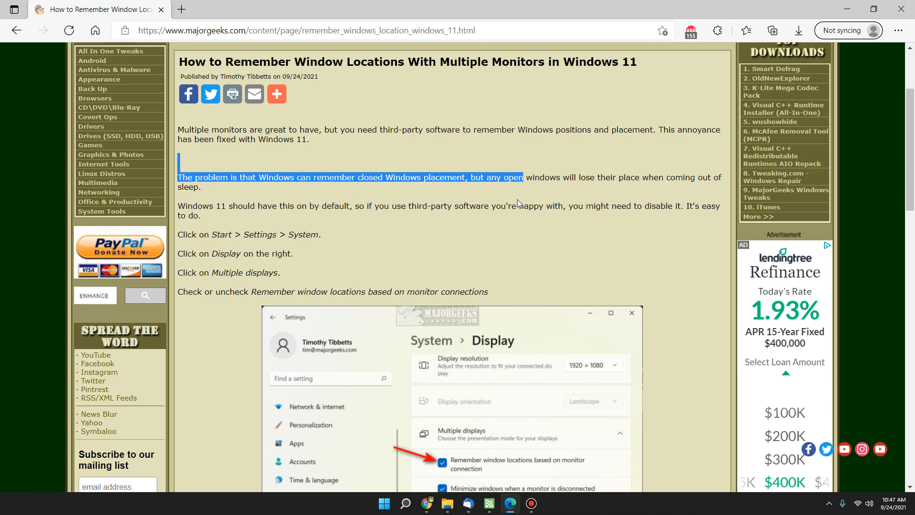
left_click(516, 217)
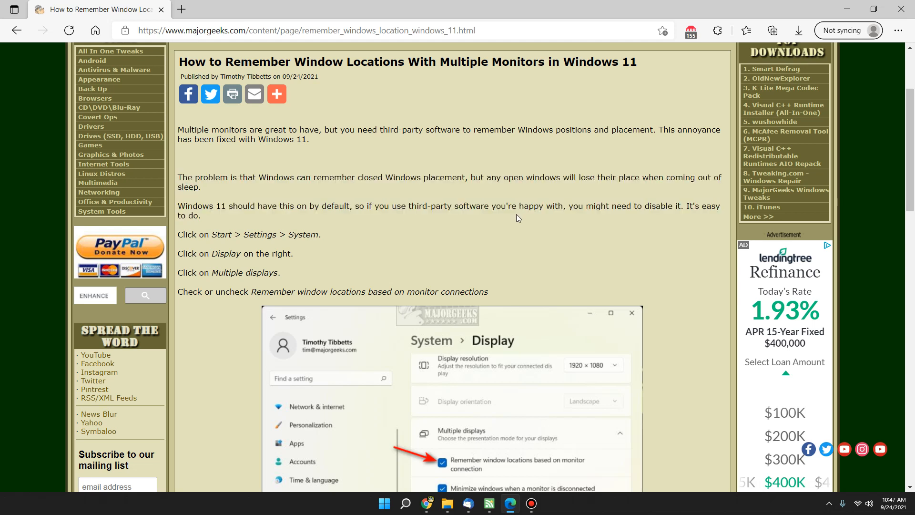
mouse_move(344, 159)
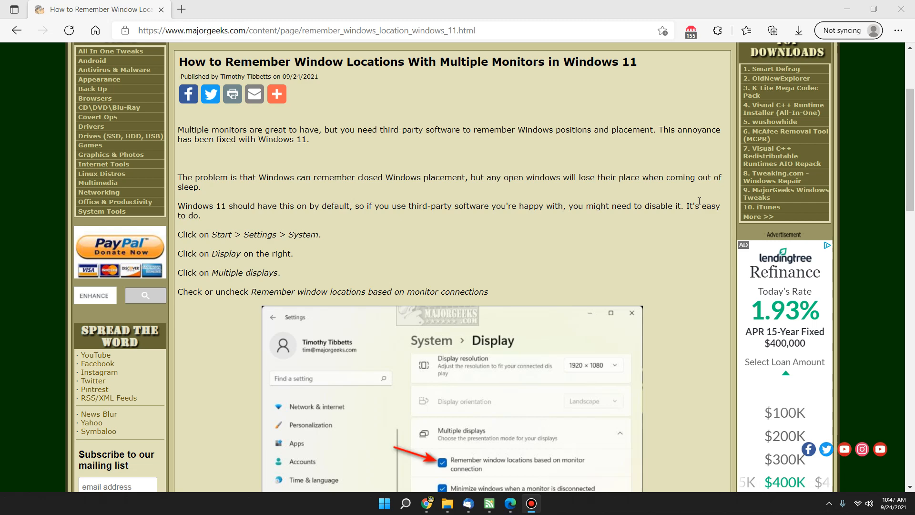
scroll("down", 3)
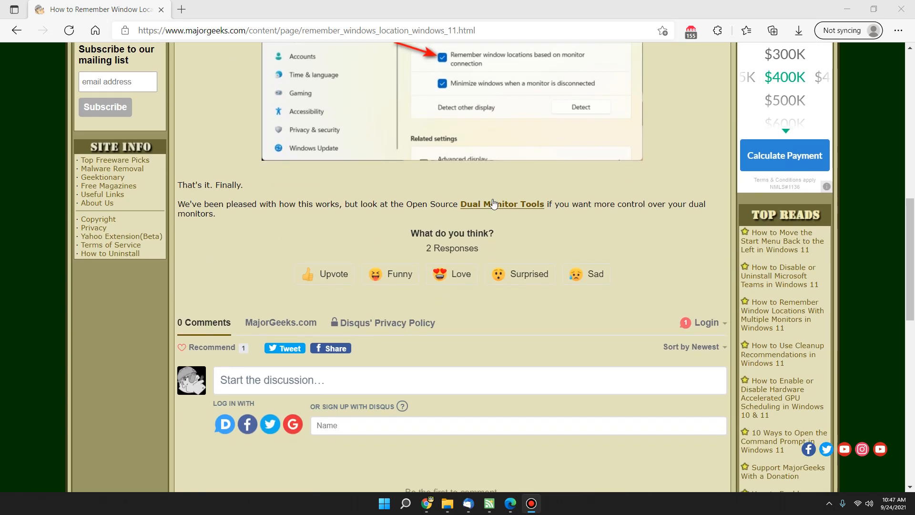
mouse_move(503, 204)
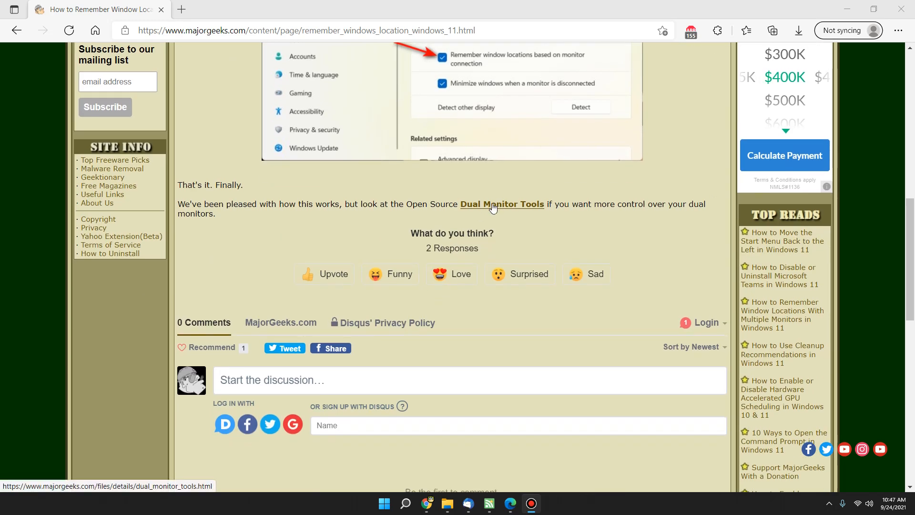
mouse_move(513, 239)
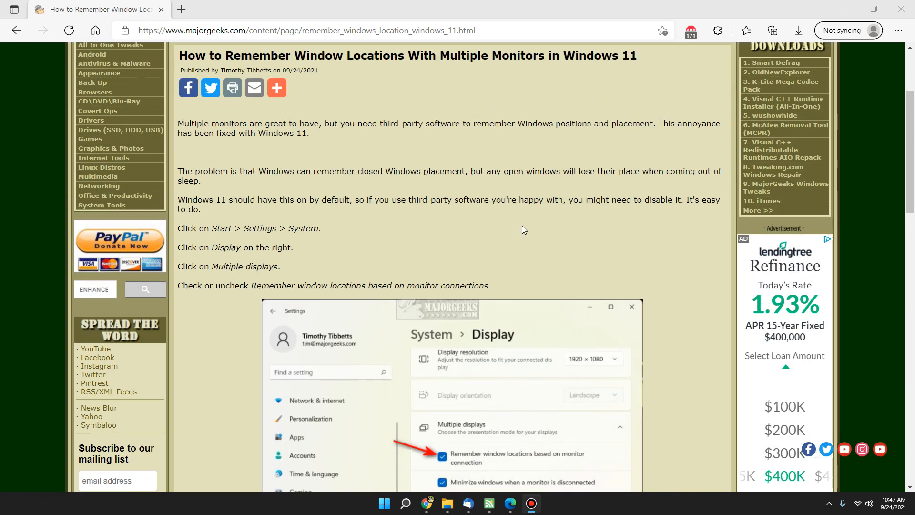
scroll("down", 3)
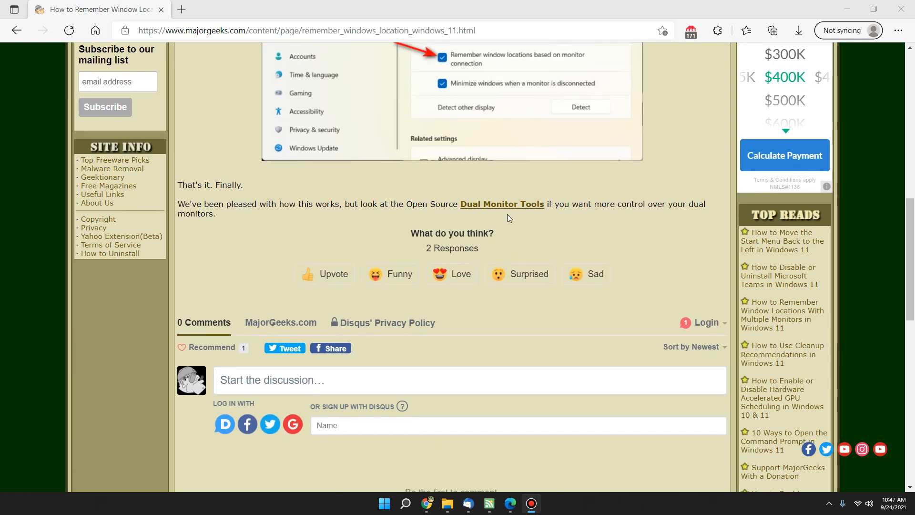